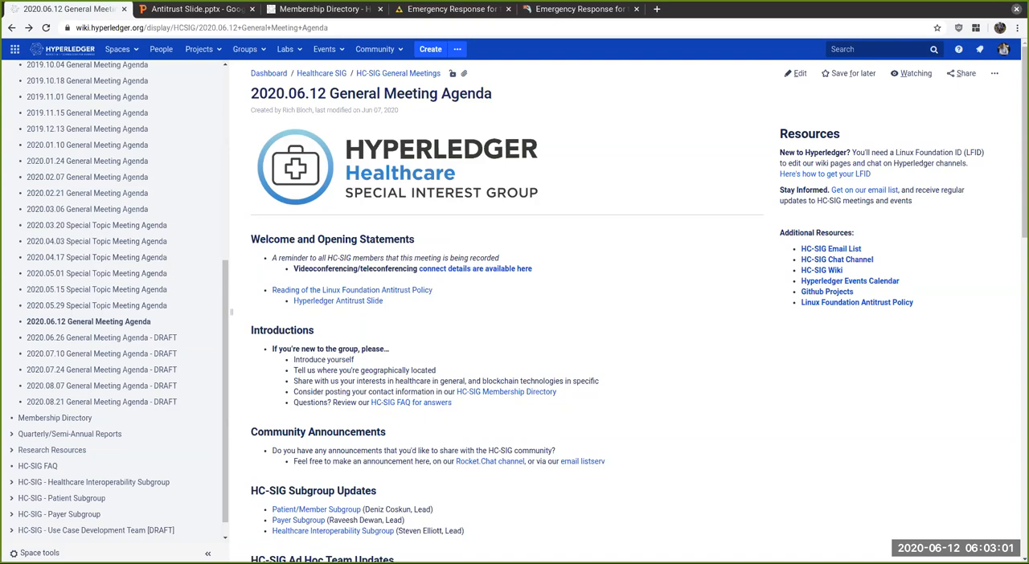
mouse_move(578, 344)
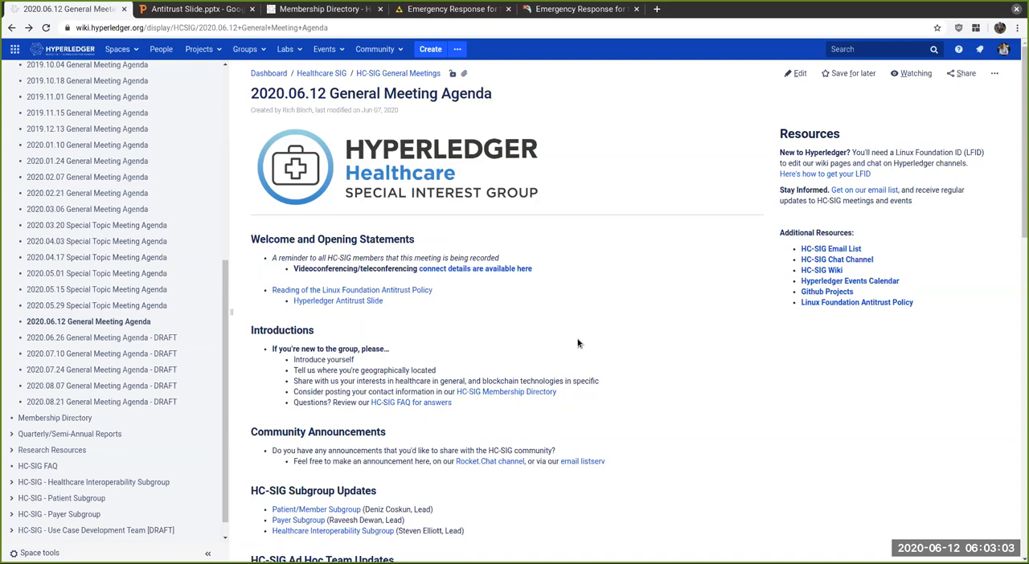
mouse_move(620, 193)
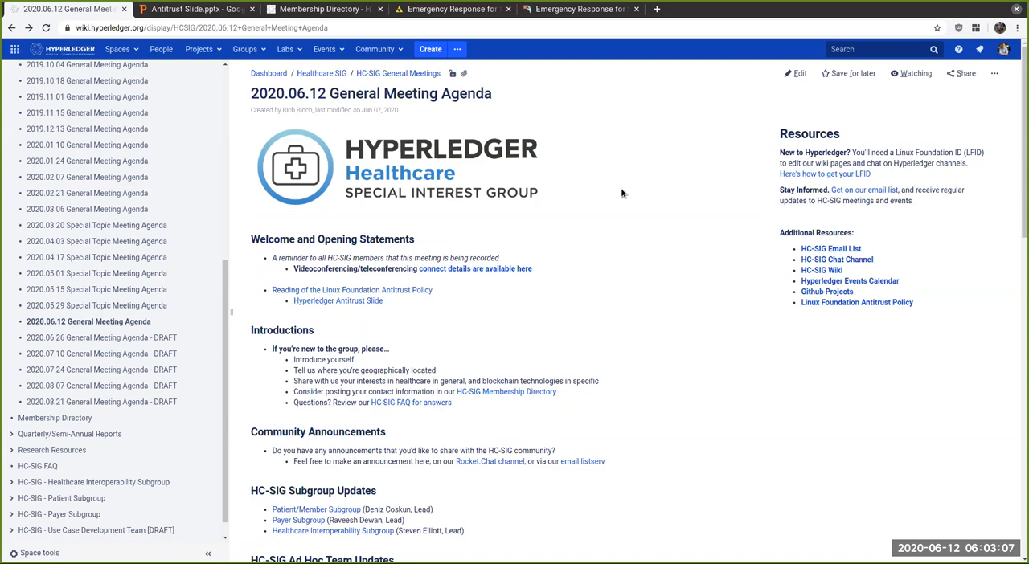
mouse_move(637, 267)
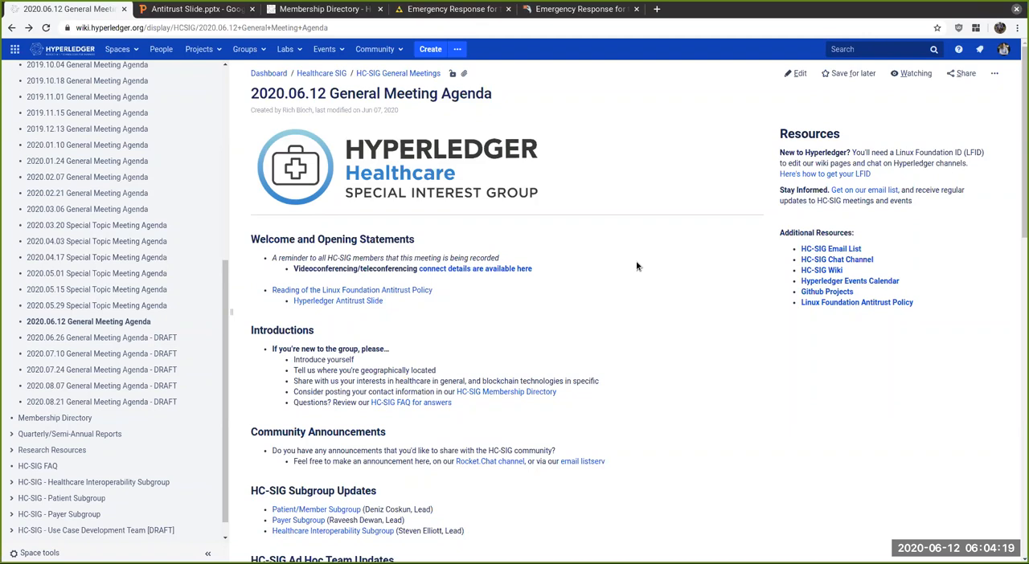
mouse_move(405, 179)
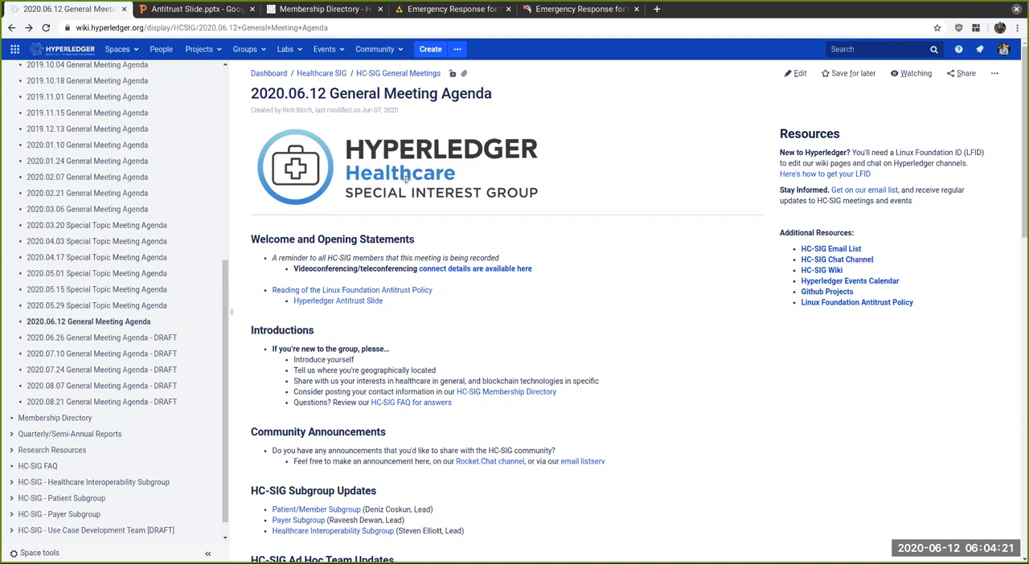
Step: Show the Antitrust Slide.pptx preview with the Linux Foundation Antitrust Policy Notice
left_click(193, 9)
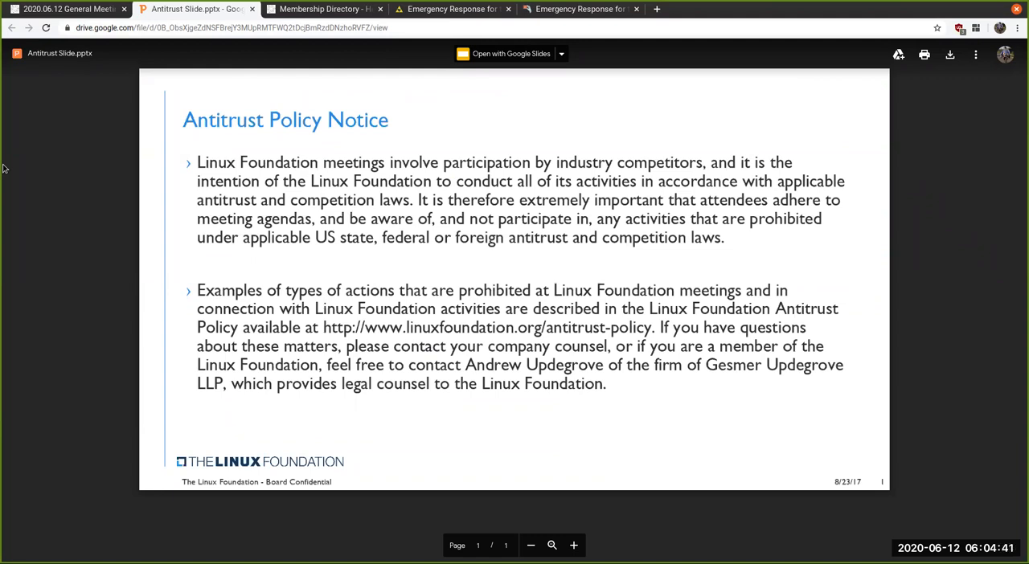
mouse_move(13, 137)
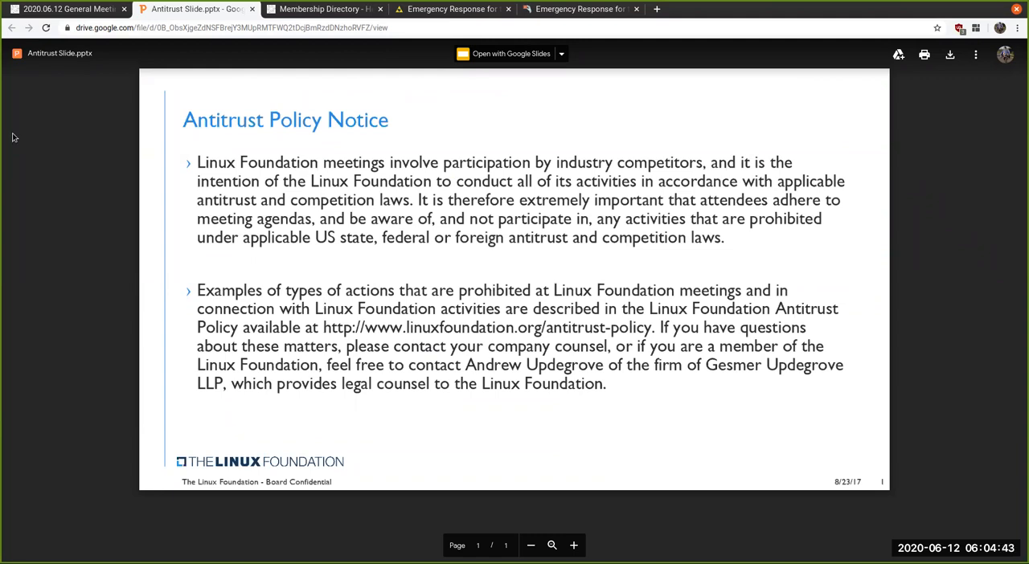
Step: Return to the 2020.06.12 agenda and move down past Community Announcements toward Ad Hoc Team Updates
left_click(68, 10)
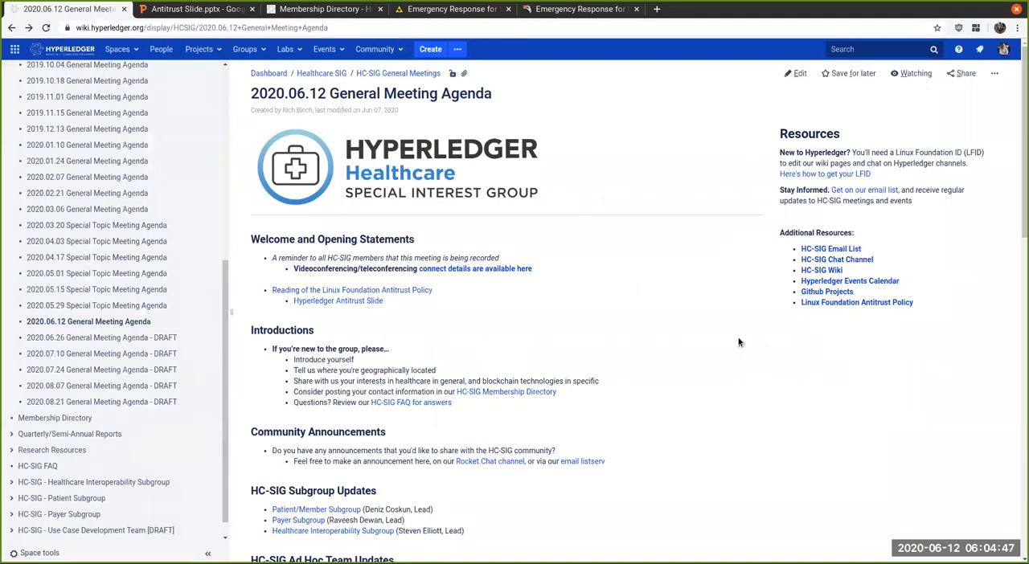
mouse_move(705, 344)
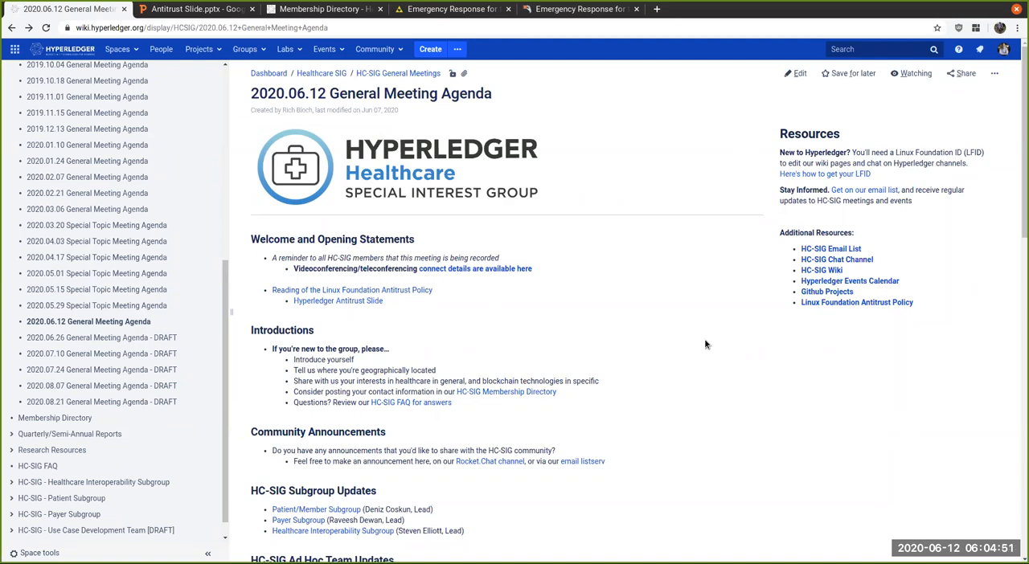
mouse_move(593, 368)
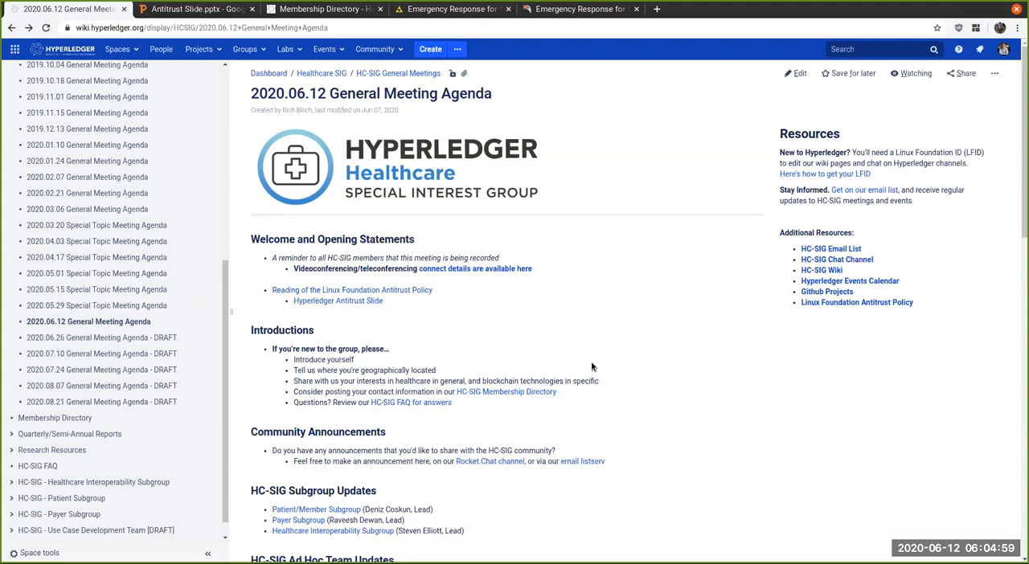
mouse_move(578, 356)
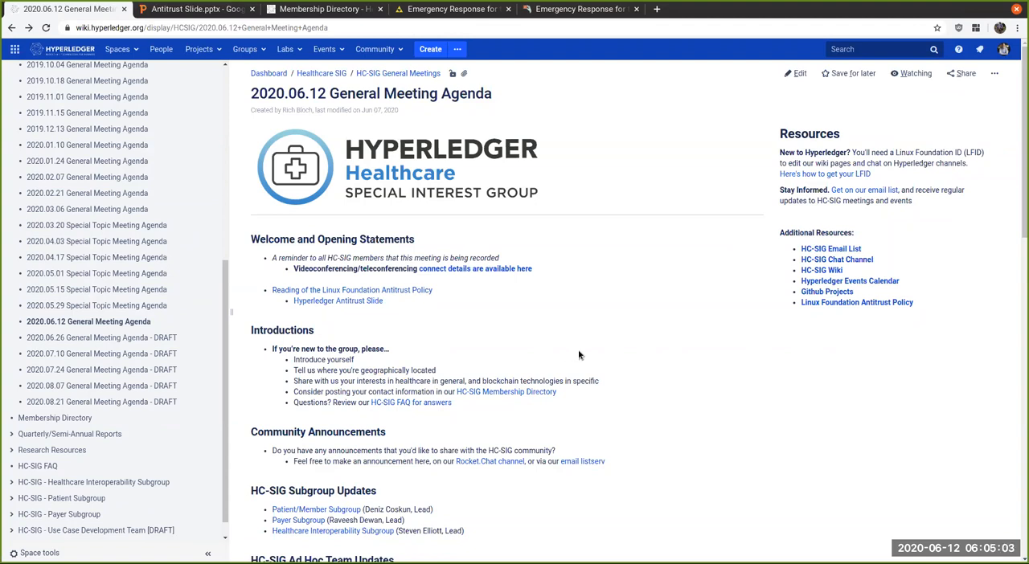
mouse_move(582, 354)
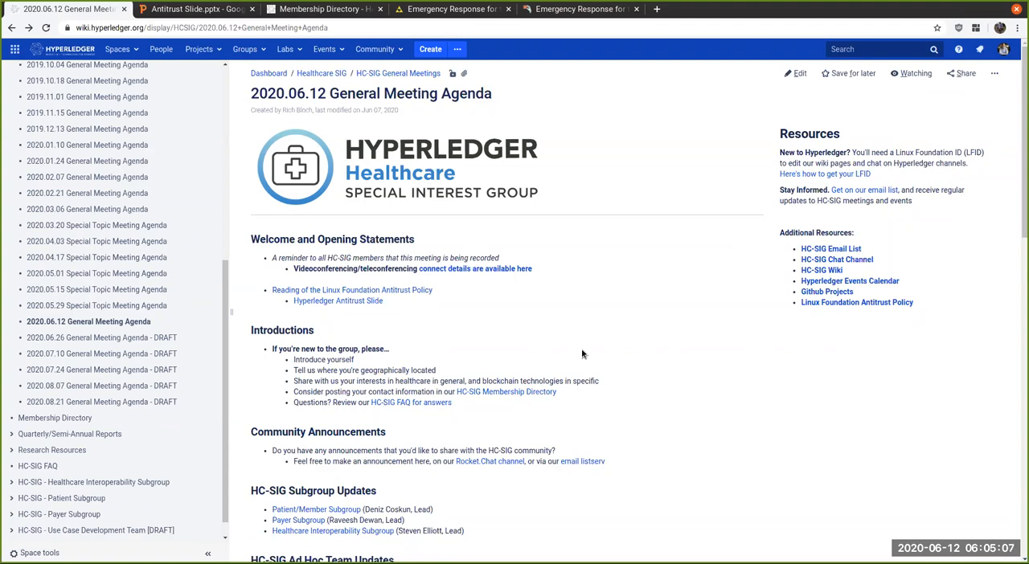
mouse_move(598, 395)
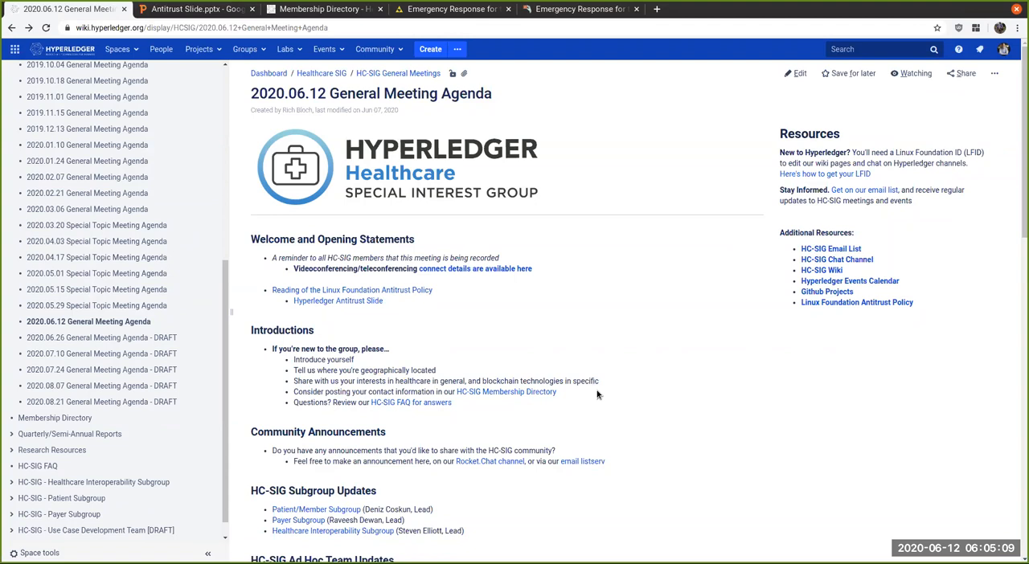
mouse_move(610, 392)
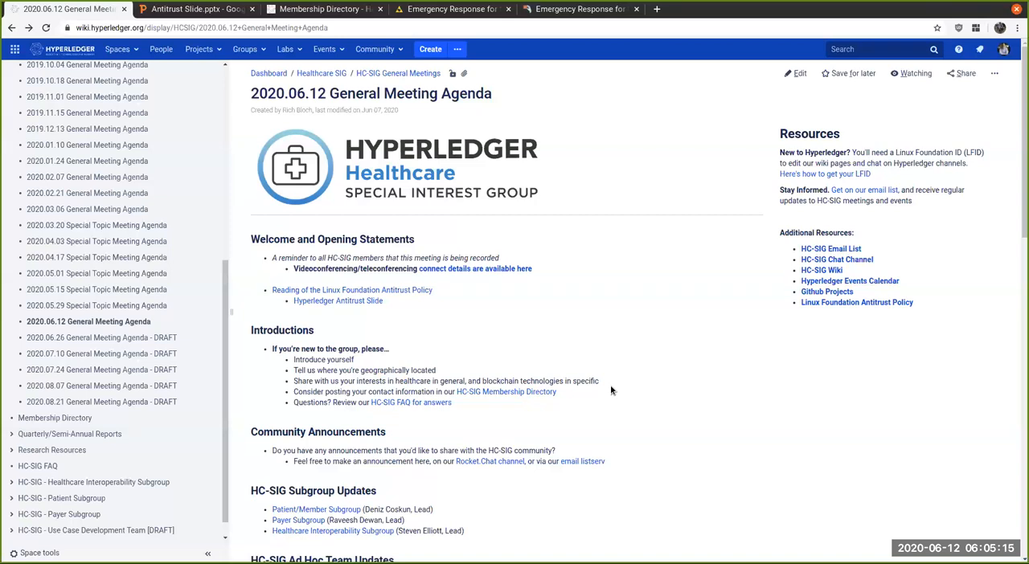
mouse_move(613, 390)
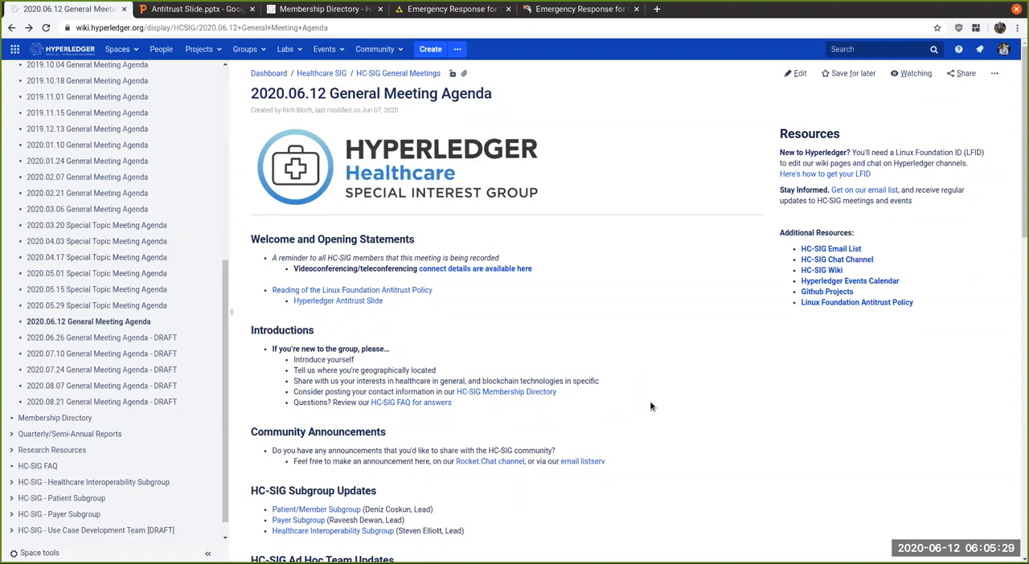
mouse_move(636, 359)
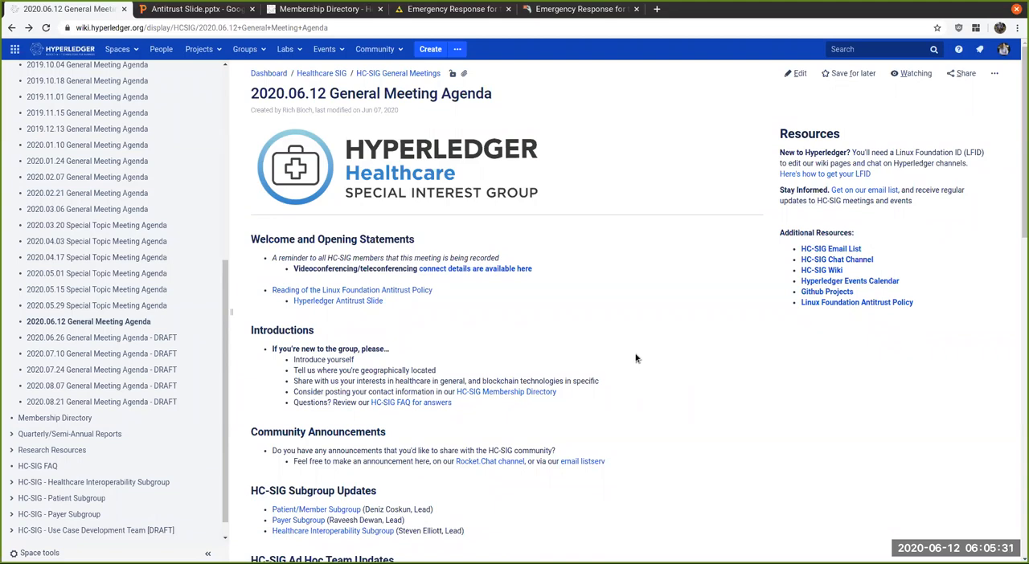
mouse_move(638, 357)
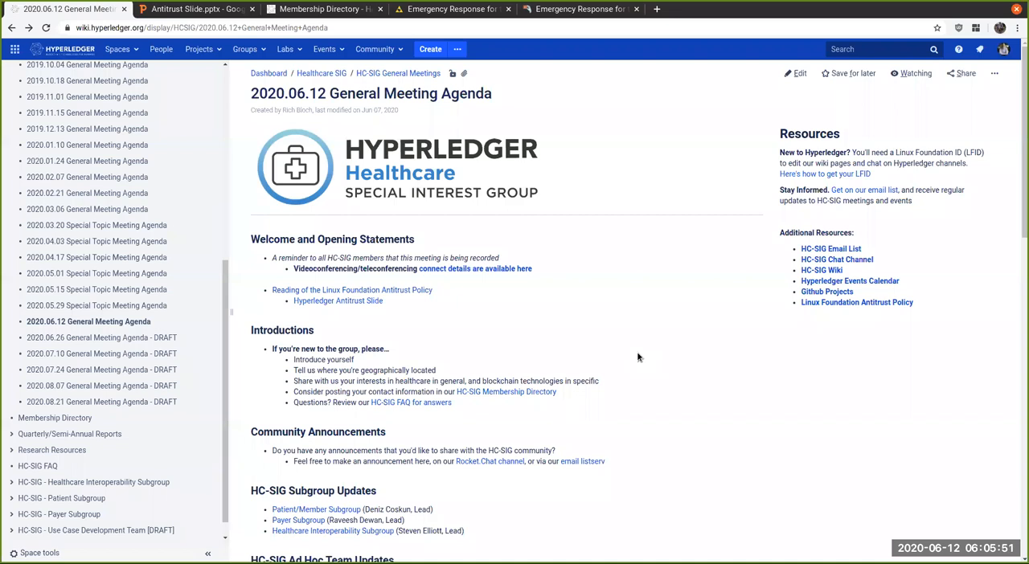
mouse_move(694, 334)
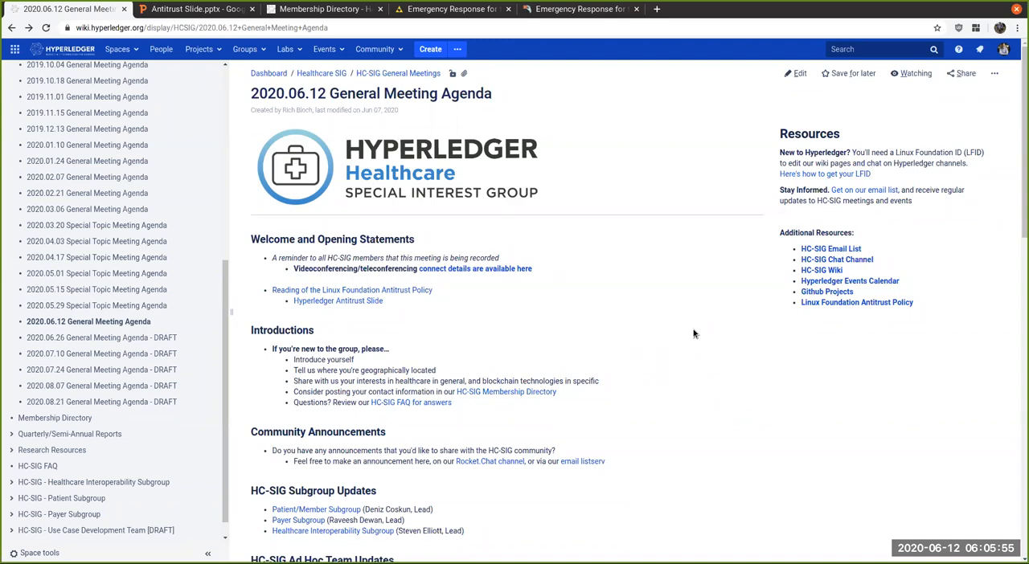
scroll("down", 3)
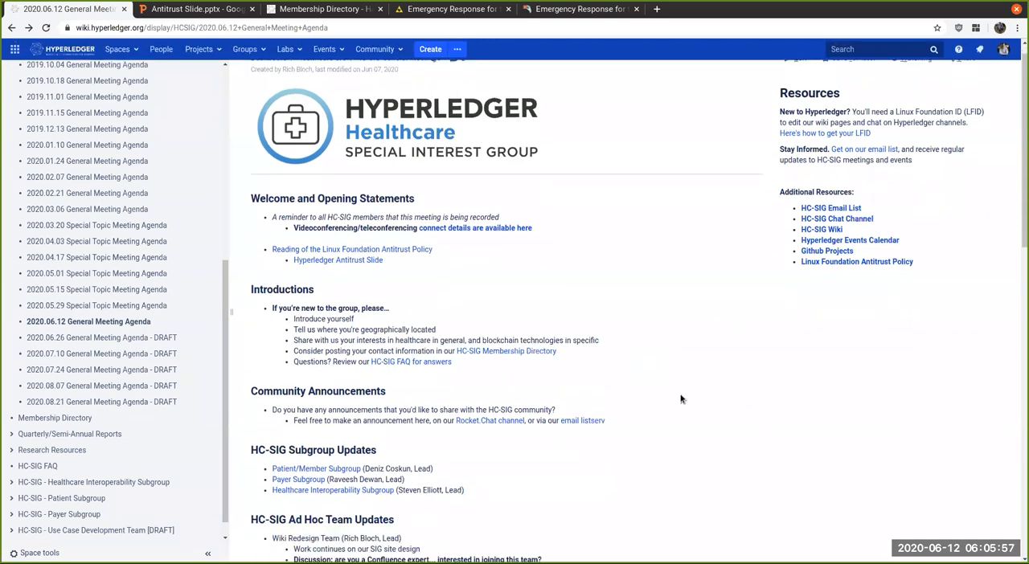
scroll("down", 3)
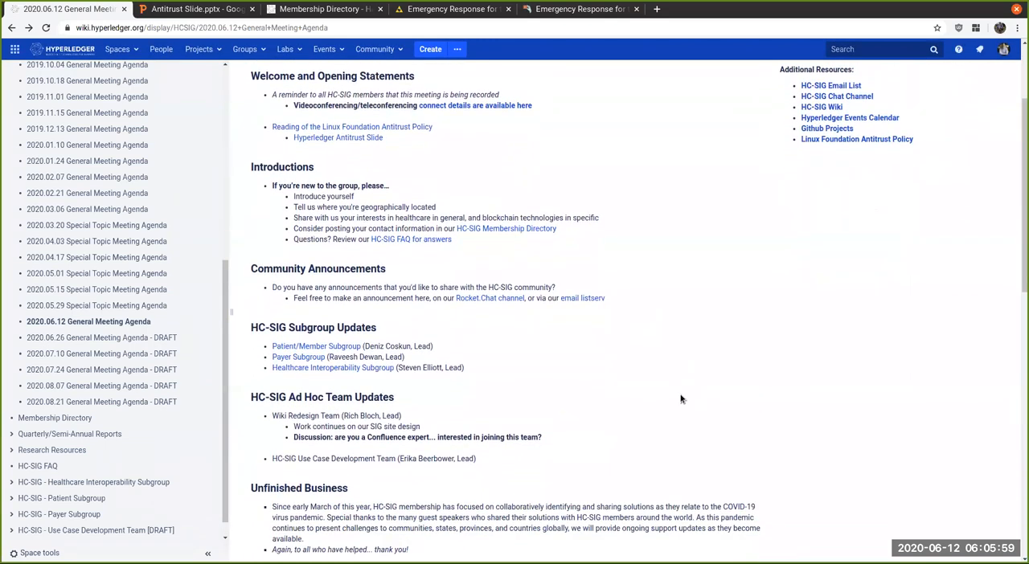
Step: Switch to the HC-SIG Membership Directory page and scroll through its member table
scroll("down", 3)
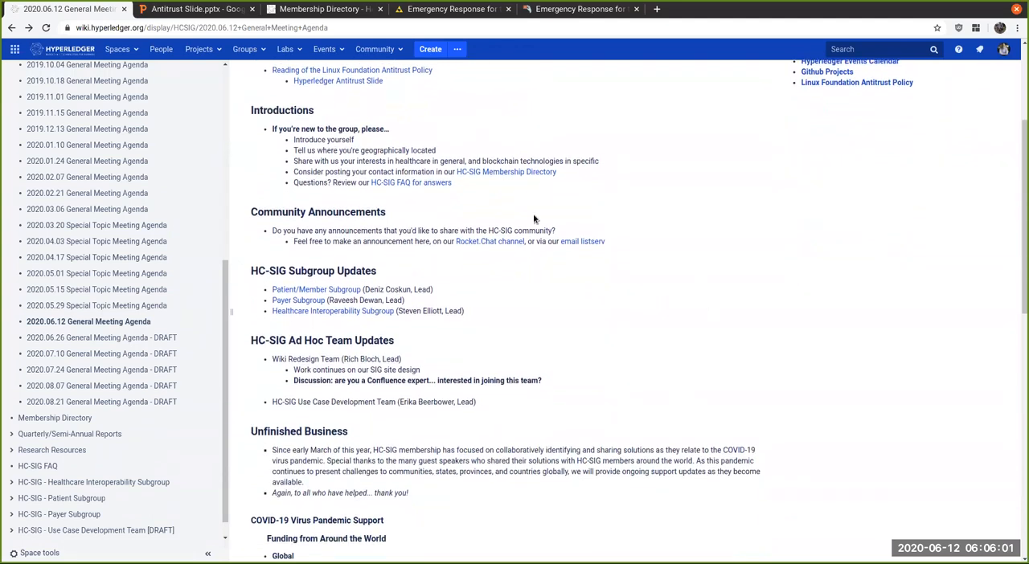
left_click(321, 10)
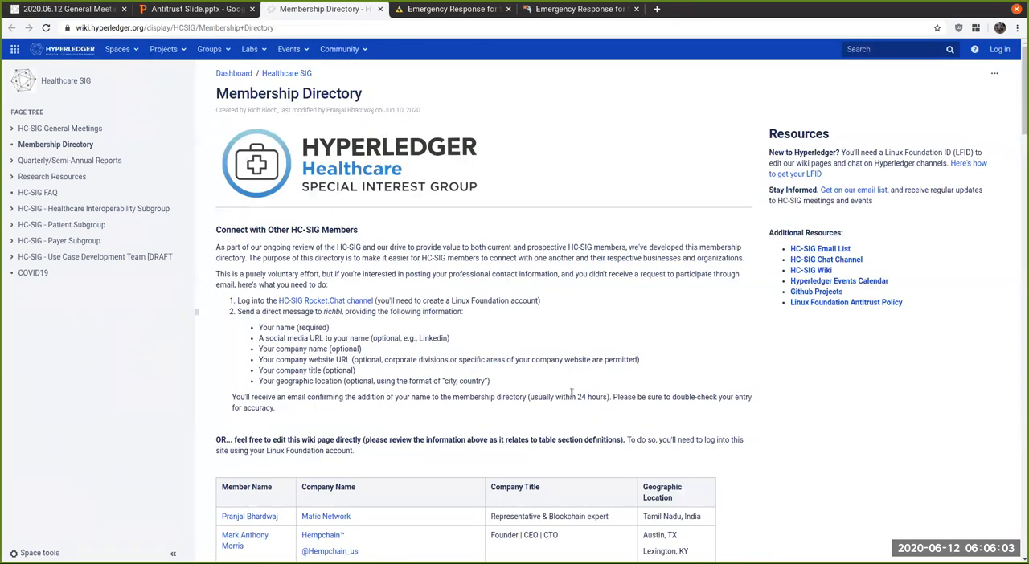
scroll("down", 3)
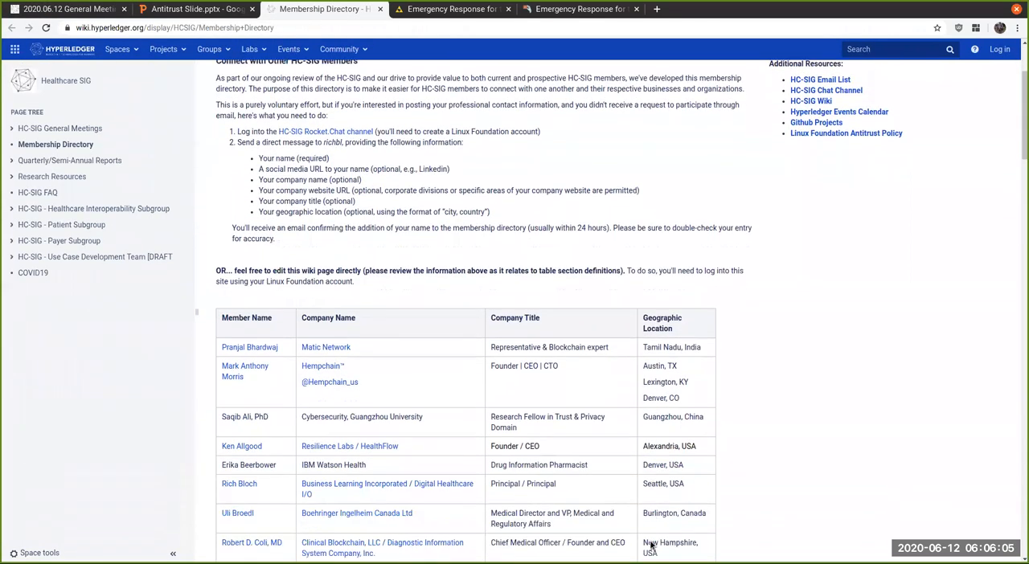
scroll("down", 3)
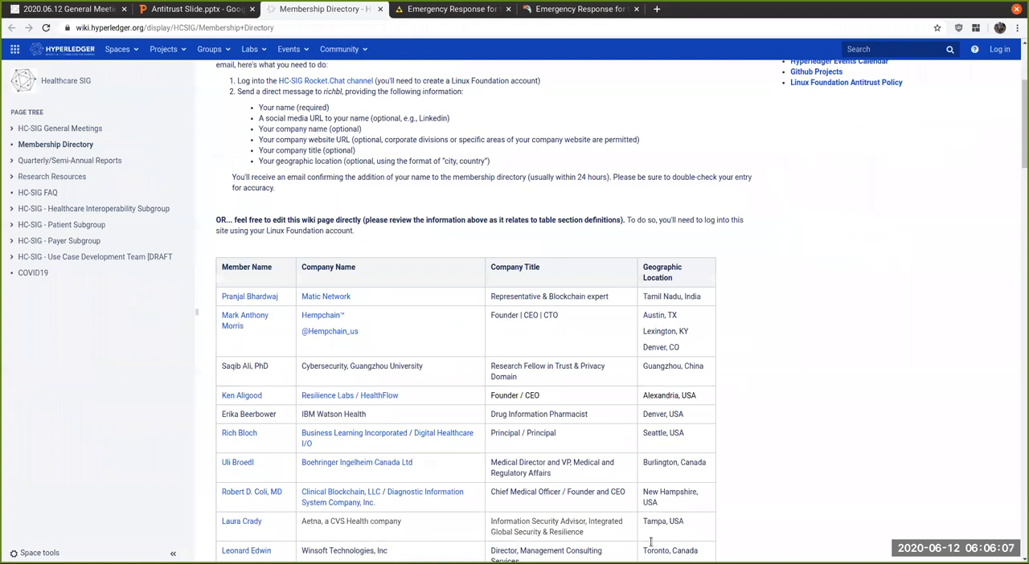
scroll("down", 3)
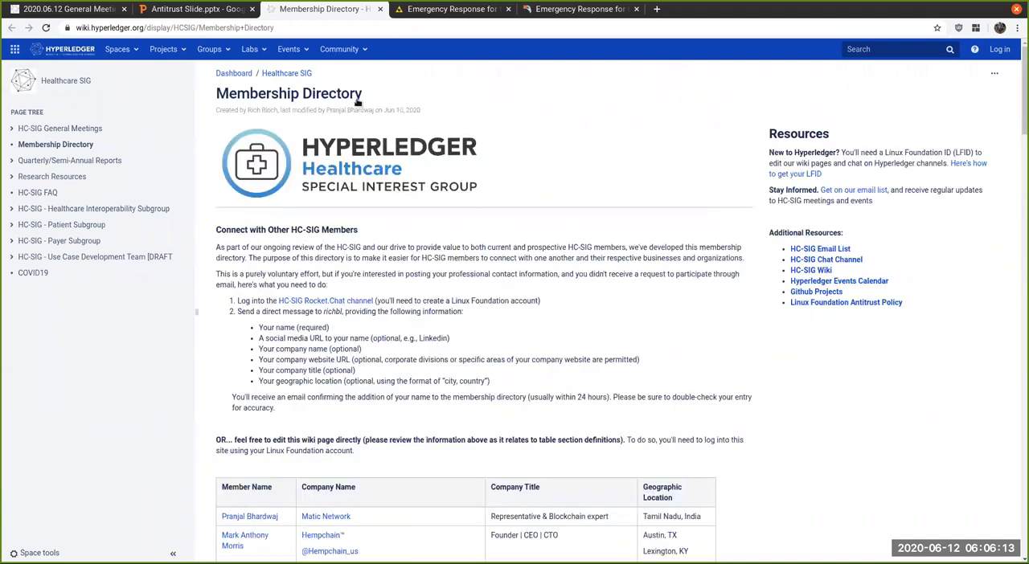
Step: Go back to the 2020.06.12 General Meeting Agenda and move down through its sections
left_click(64, 10)
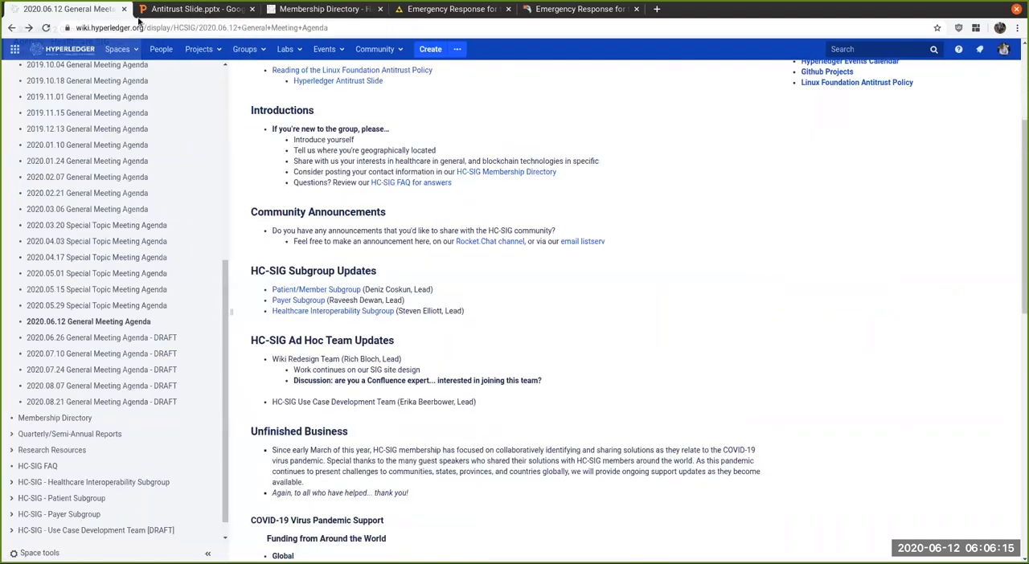
mouse_move(630, 383)
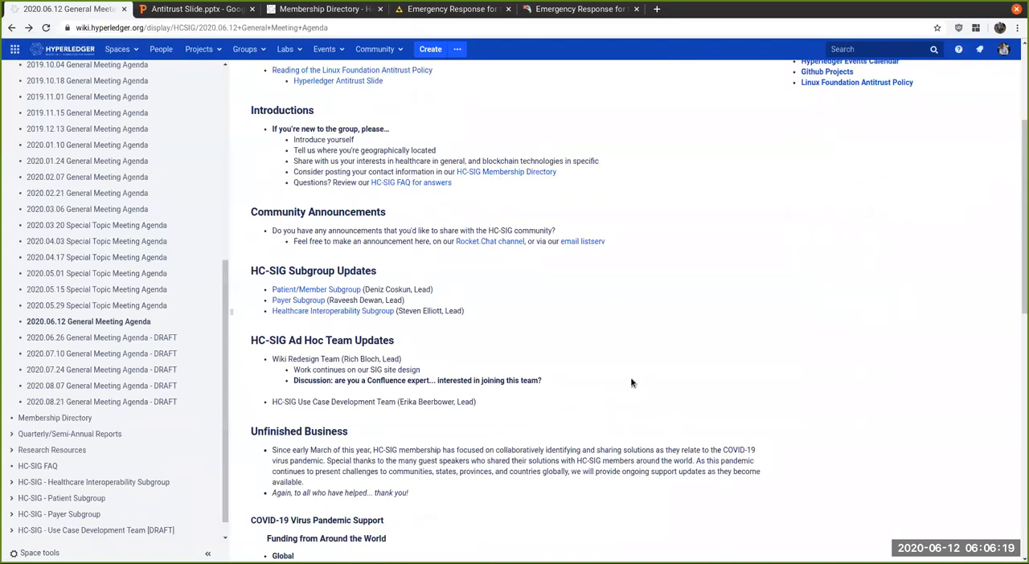
scroll("down", 3)
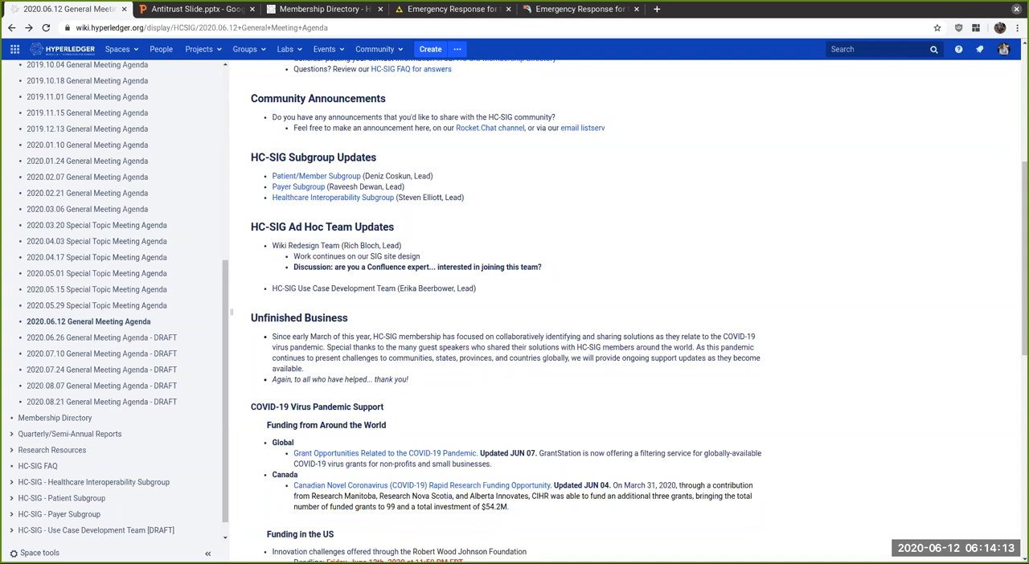
mouse_move(497, 196)
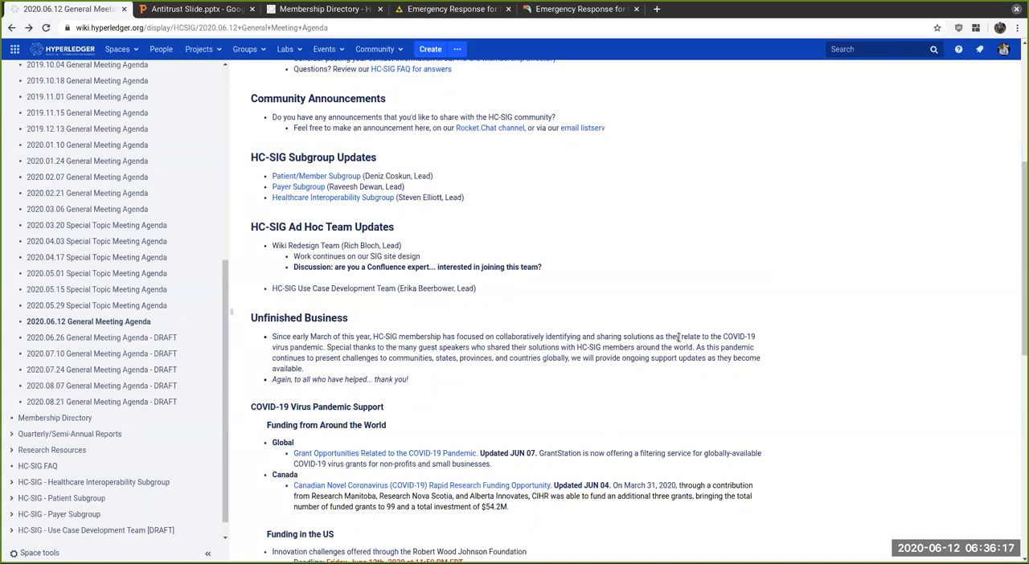
Step: Scroll the agenda down to the COVID-19 Virus Pandemic Support funding listings
scroll("down", 3)
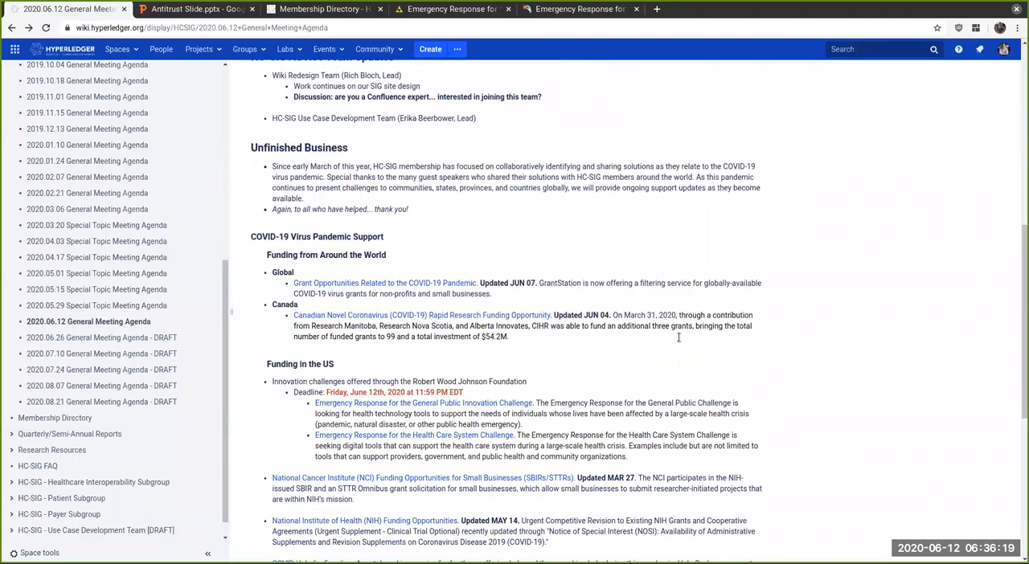
scroll("down", 3)
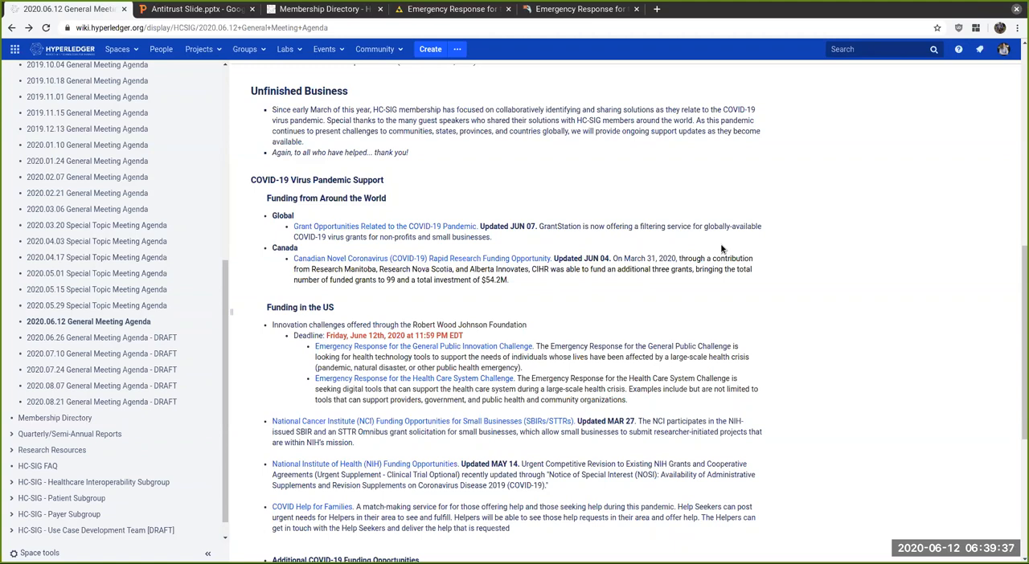
Step: Scroll to the US funding list with the General Public Innovation Challenge and additional opportunities
scroll("down", 3)
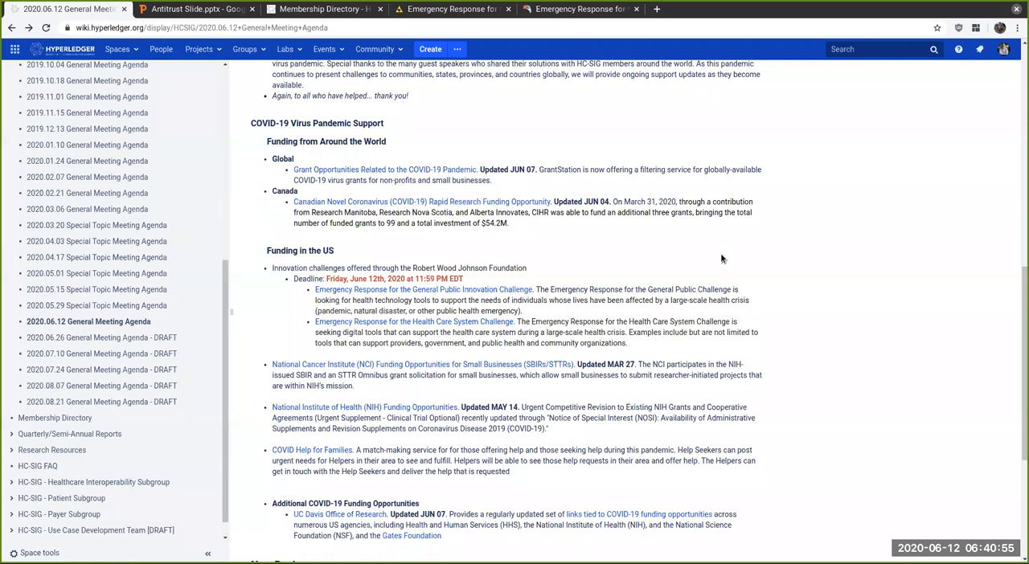
mouse_move(582, 89)
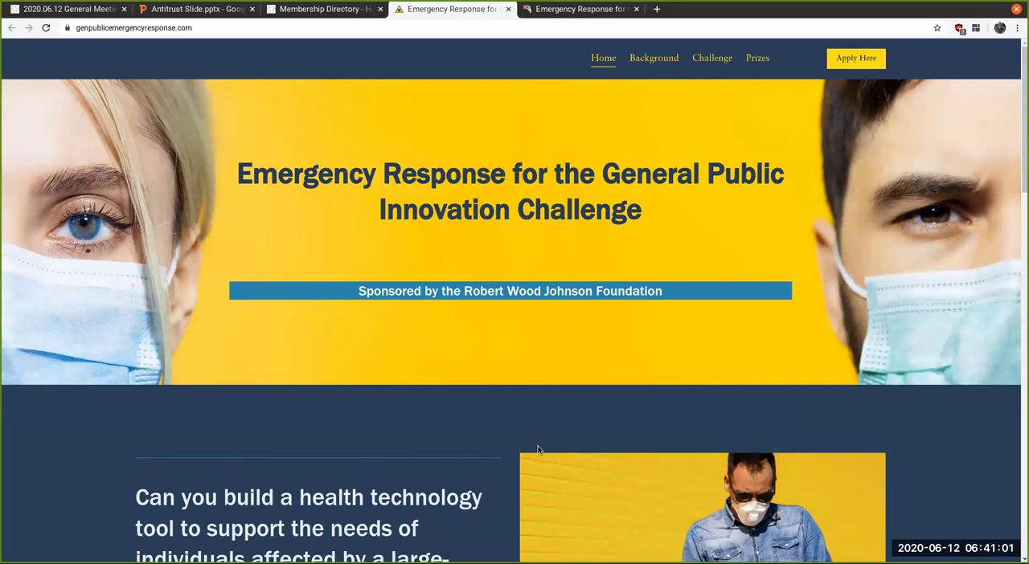
Step: Read down the genpublicemergencyresponse.com home page to its health-crisis challenges description
scroll("down", 3)
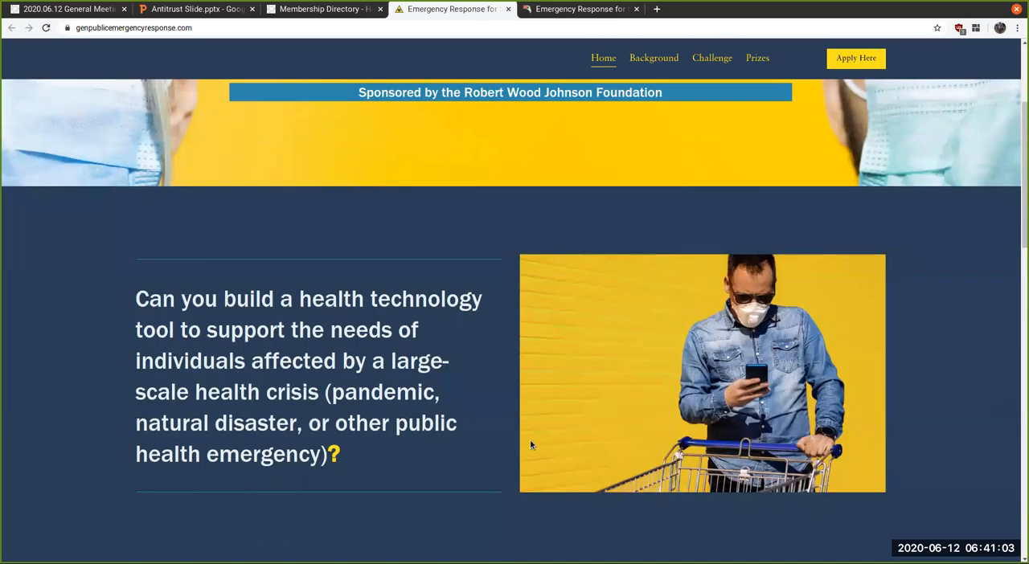
scroll("down", 3)
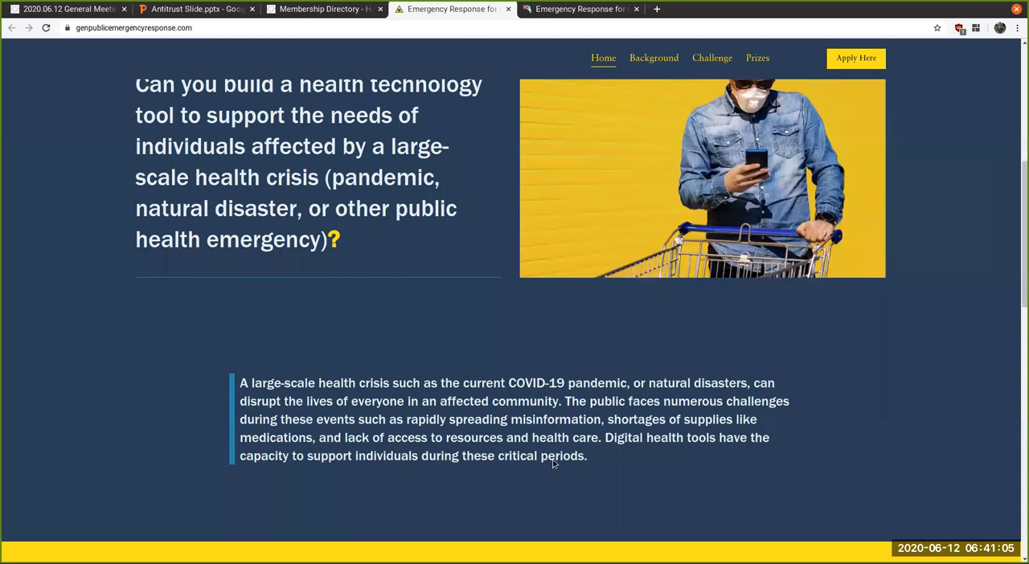
scroll("down", 3)
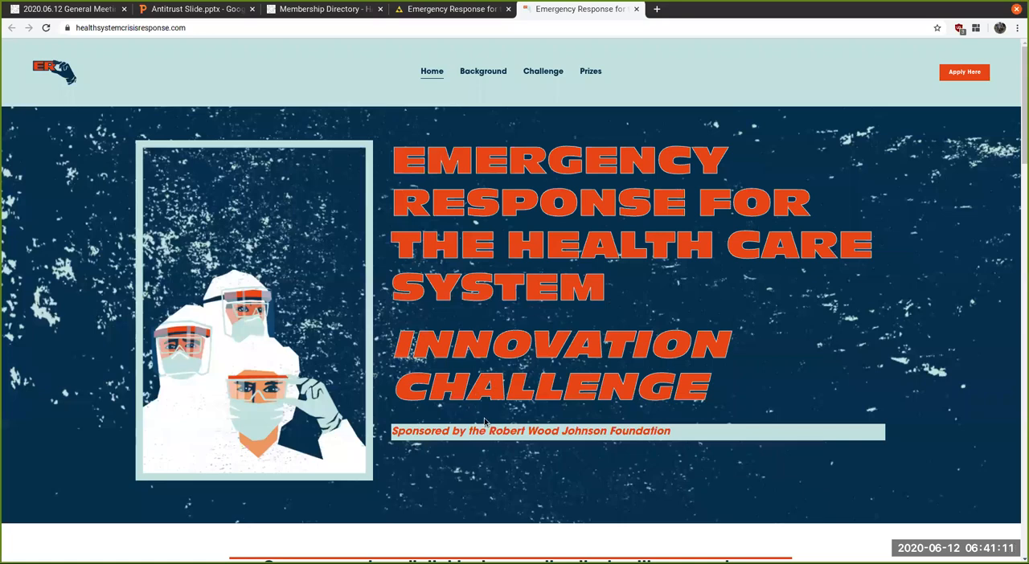
Step: Read the healthsystemcrisisresponse.com site to its sponsors, then return to the Membership Directory page
scroll("down", 3)
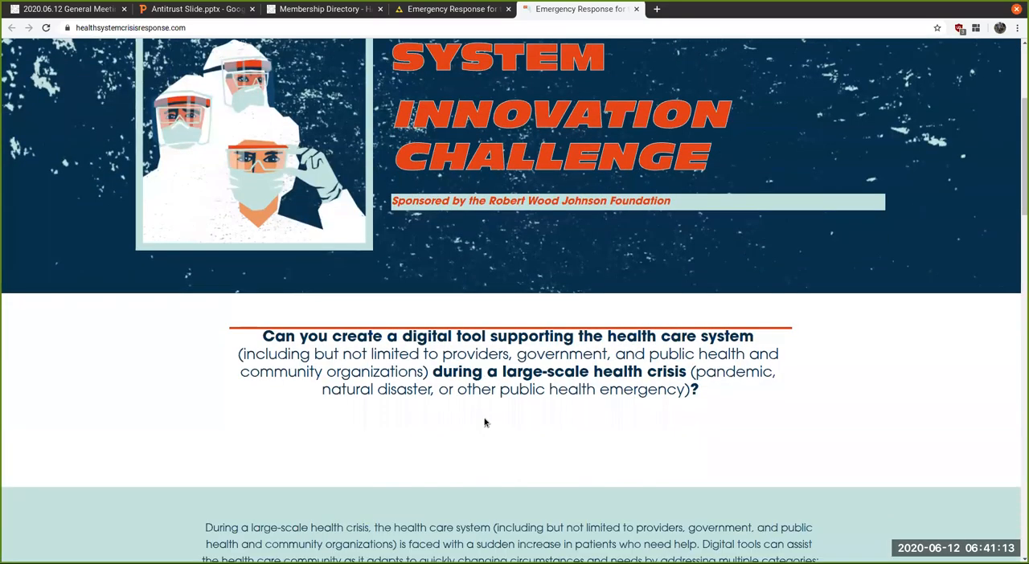
scroll("down", 3)
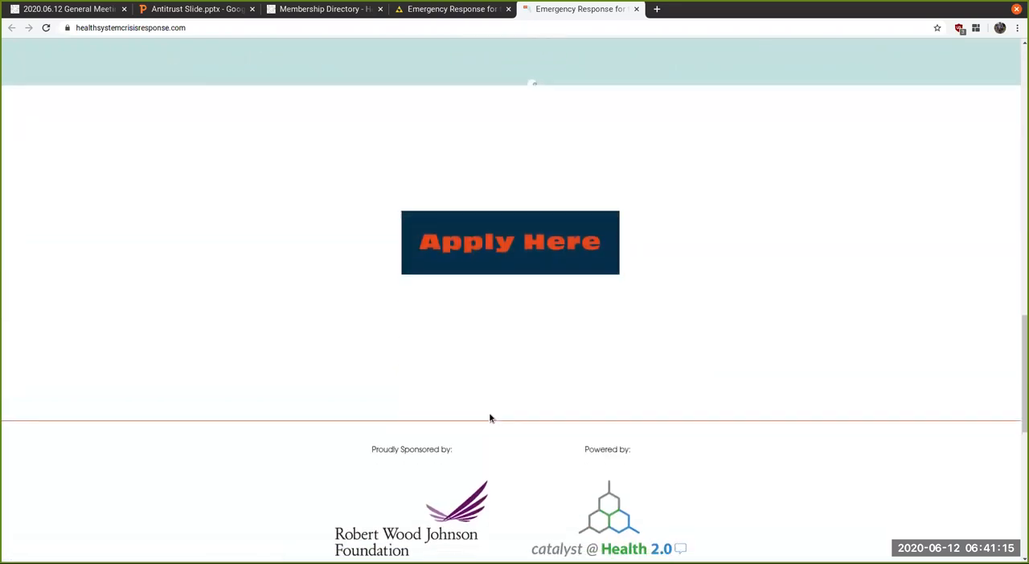
scroll("down", 3)
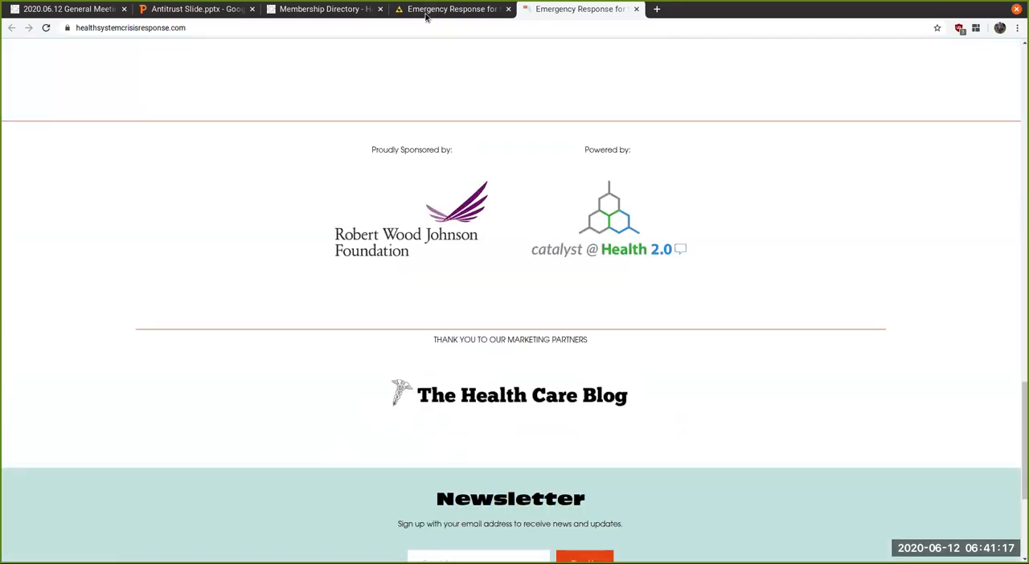
left_click(322, 10)
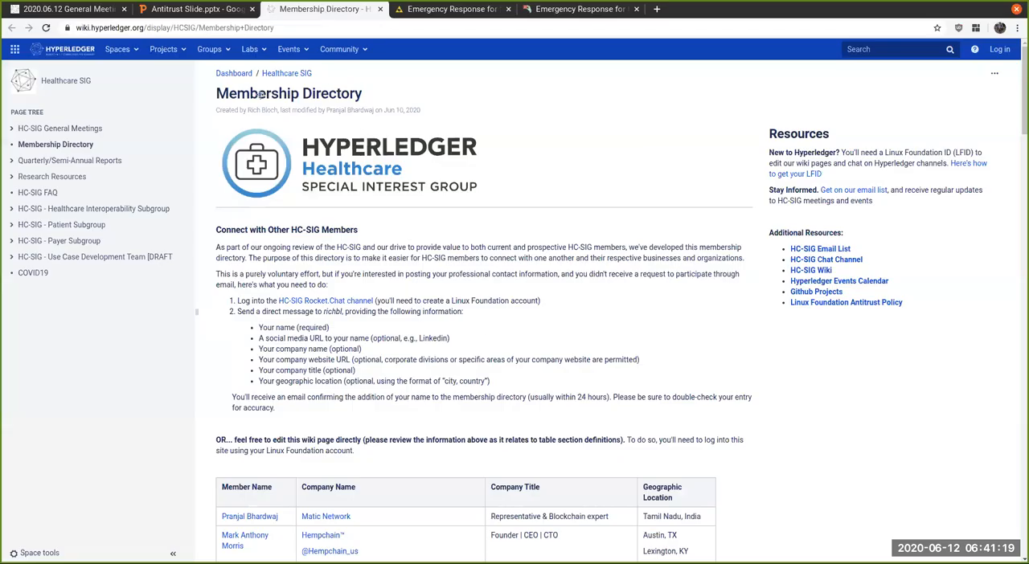
left_click(67, 10)
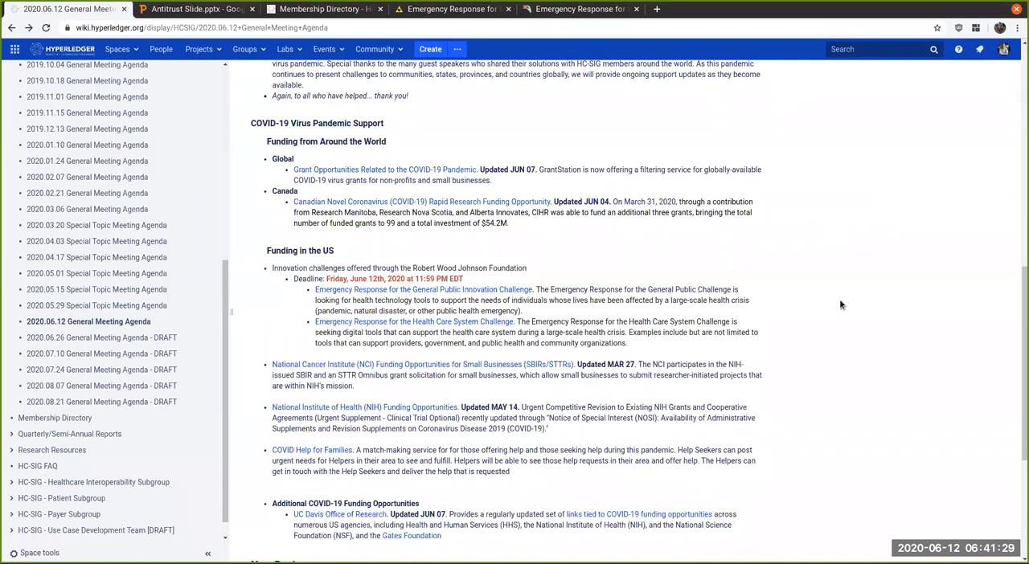
scroll("down", 3)
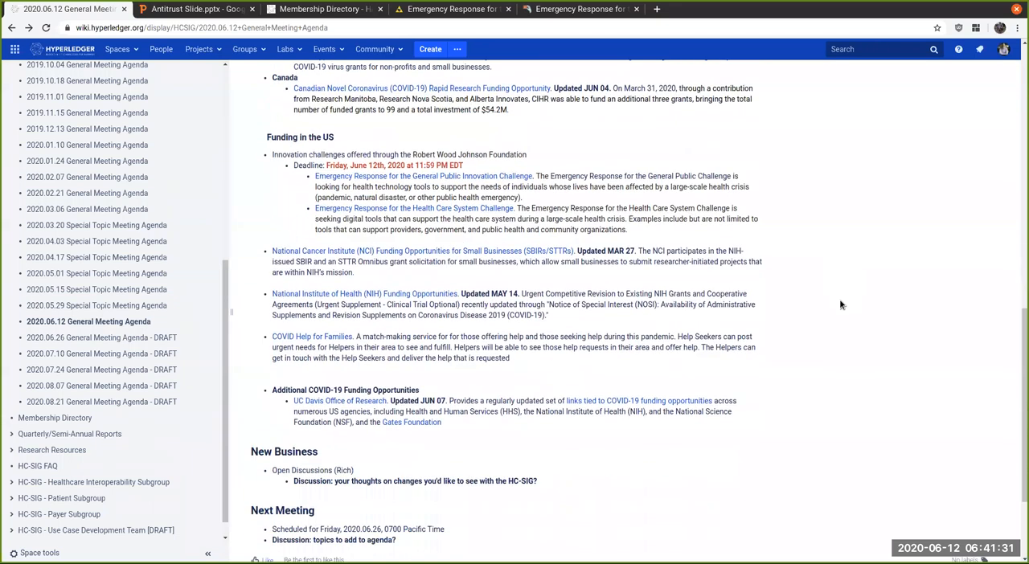
scroll("down", 3)
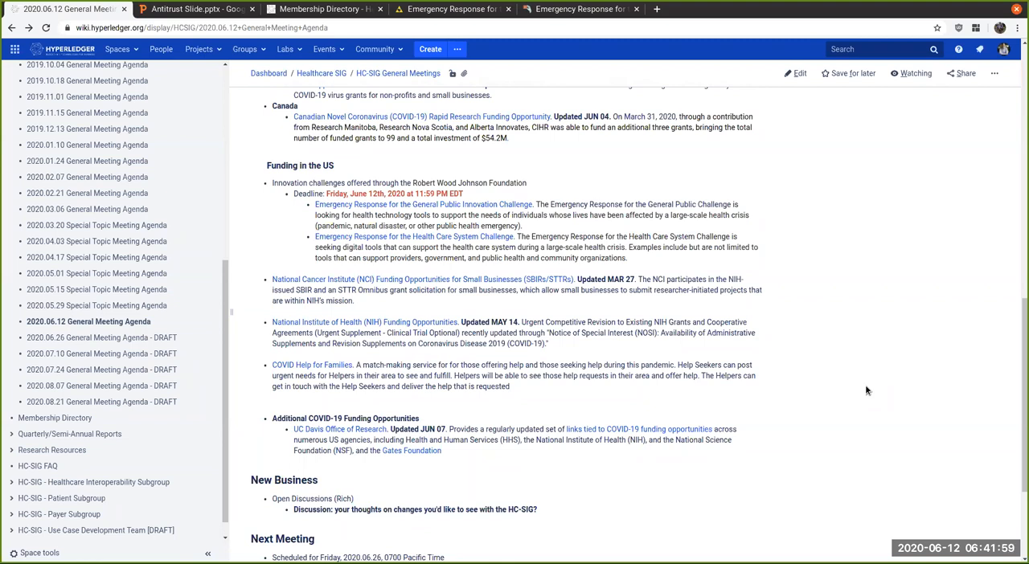
scroll("down", 3)
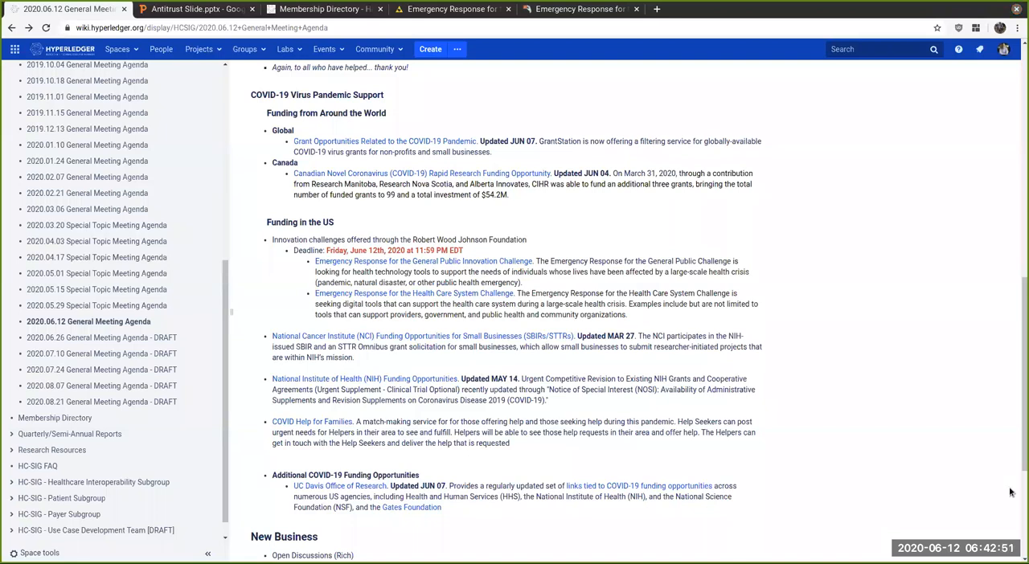
mouse_move(916, 383)
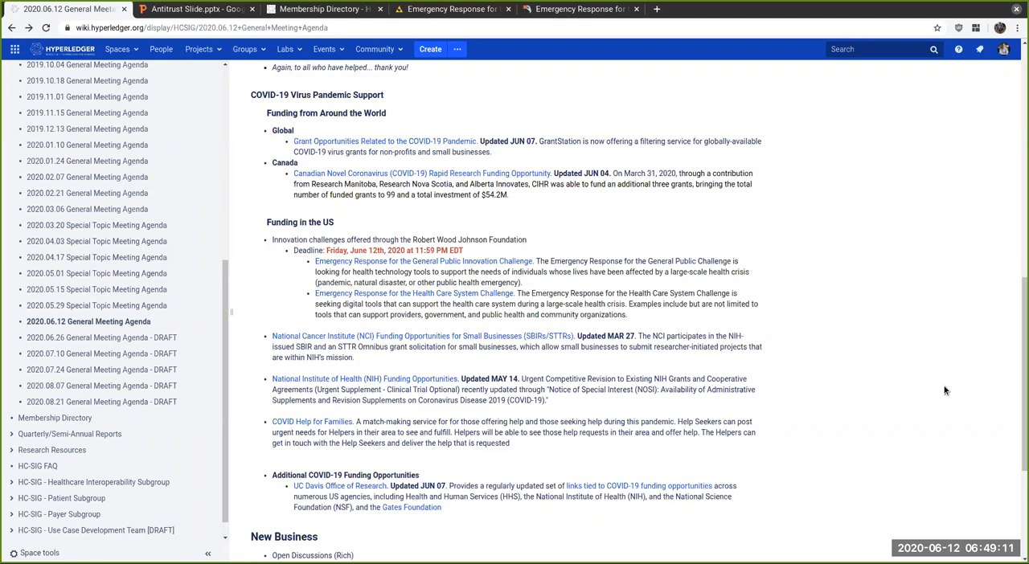
mouse_move(945, 389)
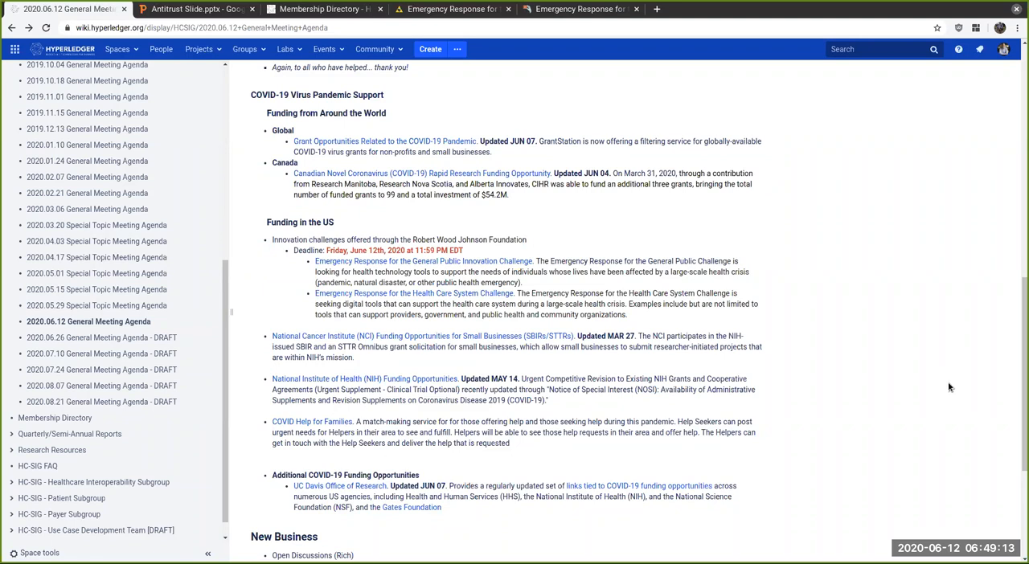
mouse_move(910, 410)
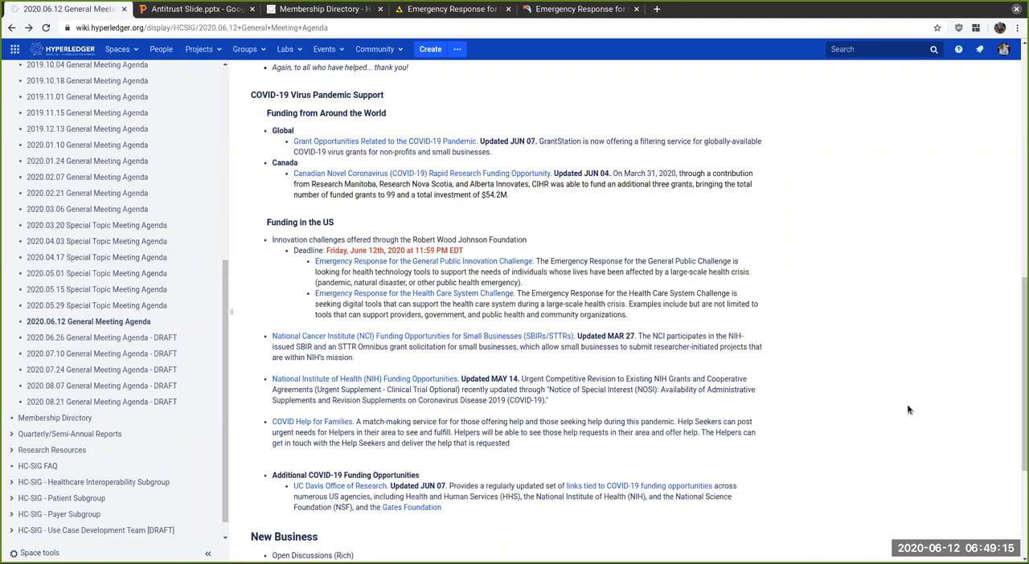